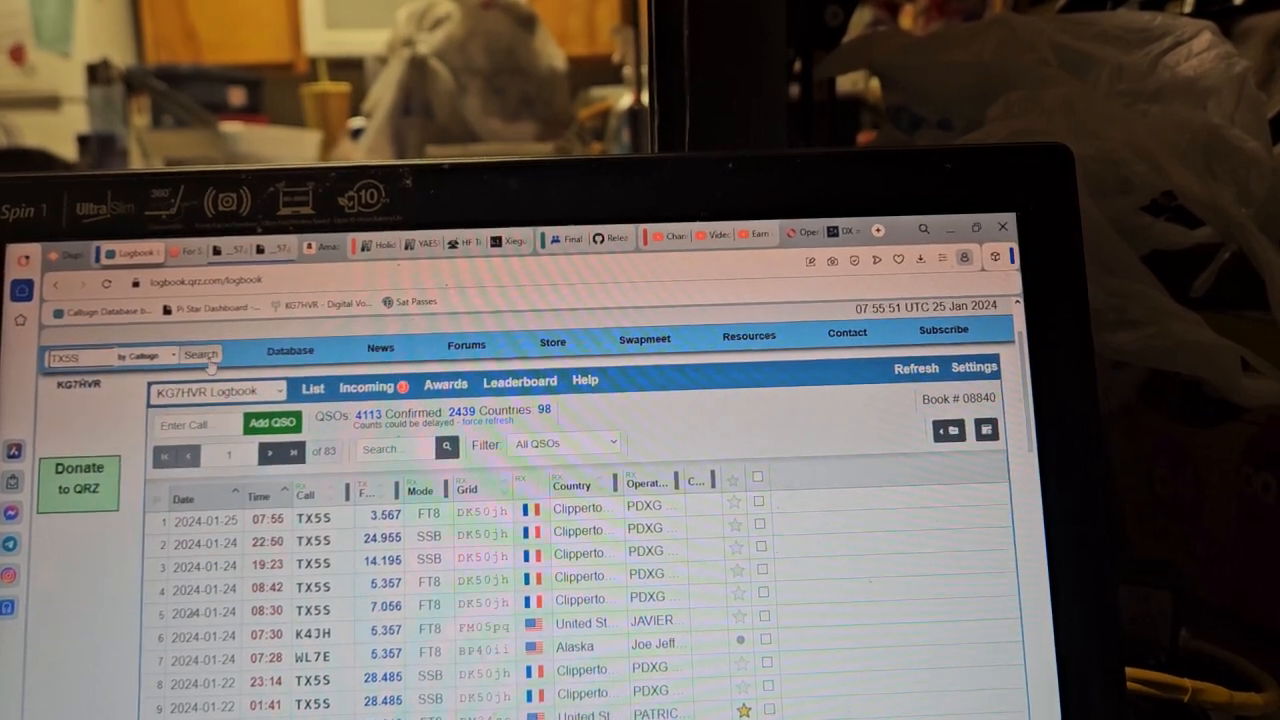
click(200, 356)
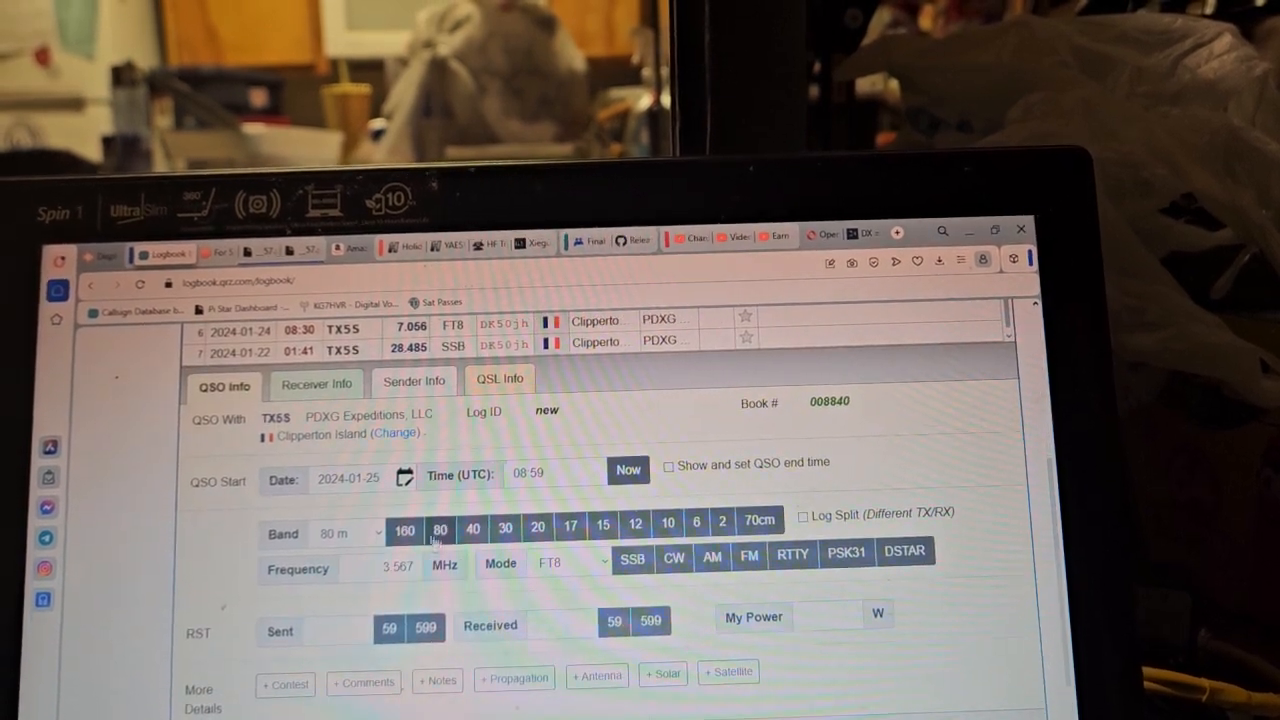
click(416, 520)
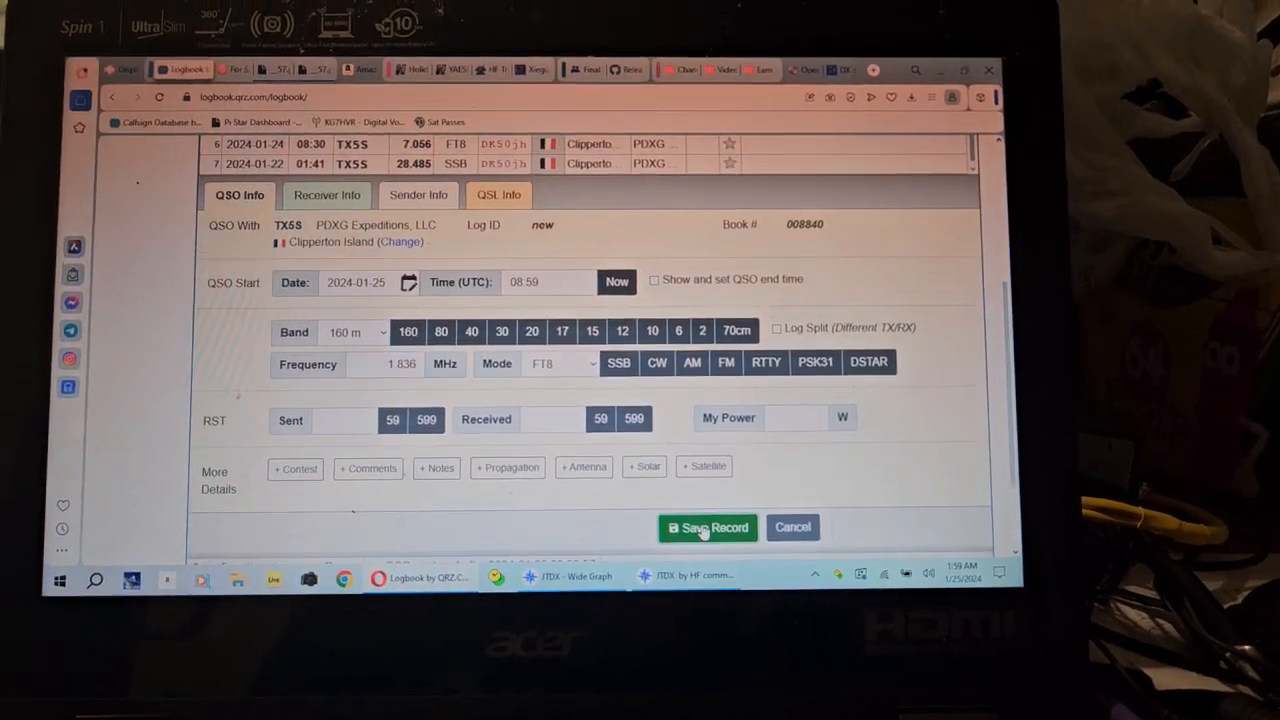
click(708, 528)
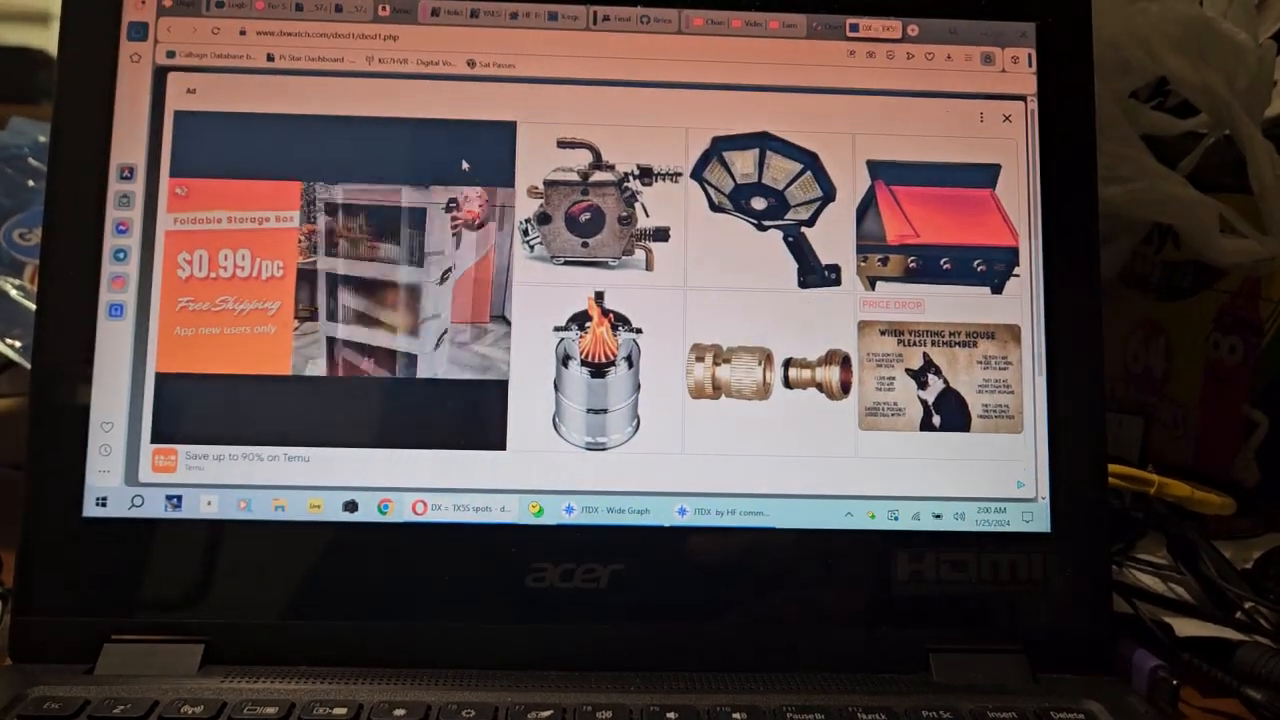
Dismiss the advertisement covering the TX5S spot list on DXWatch.
click(1008, 118)
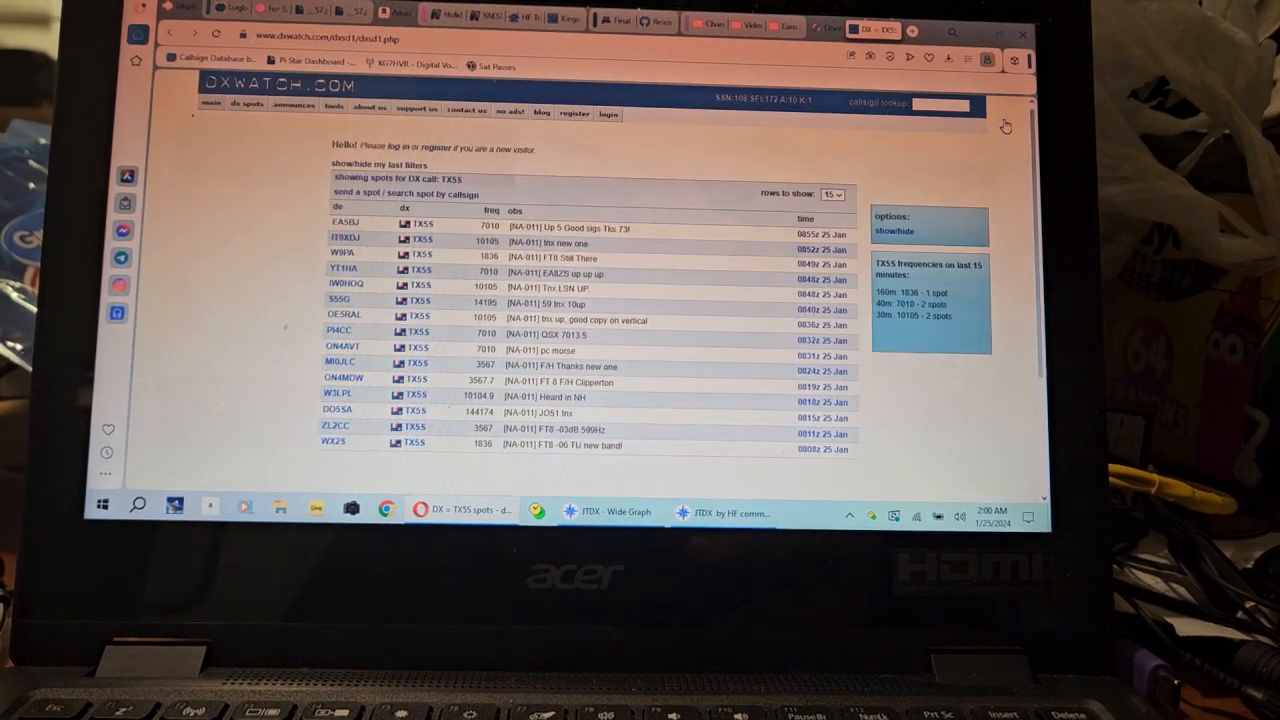